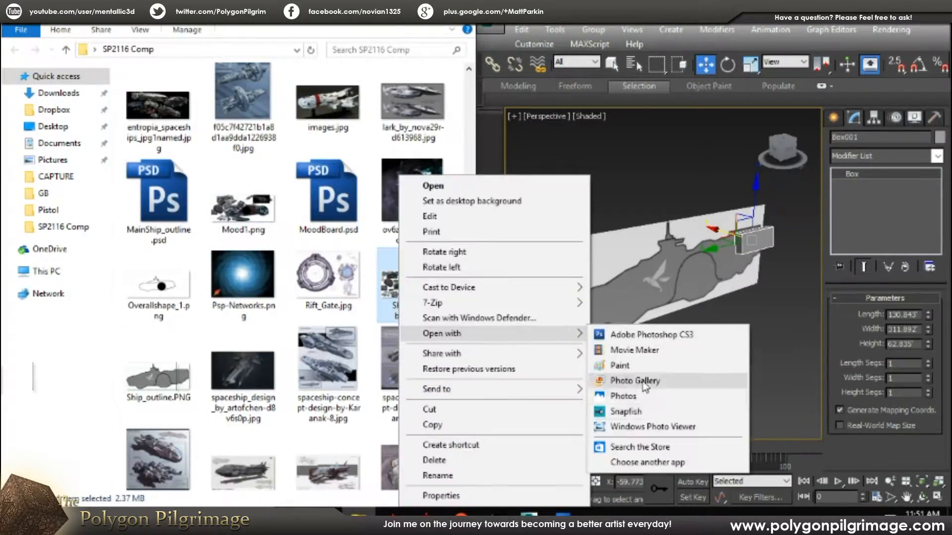
left_click(635, 381)
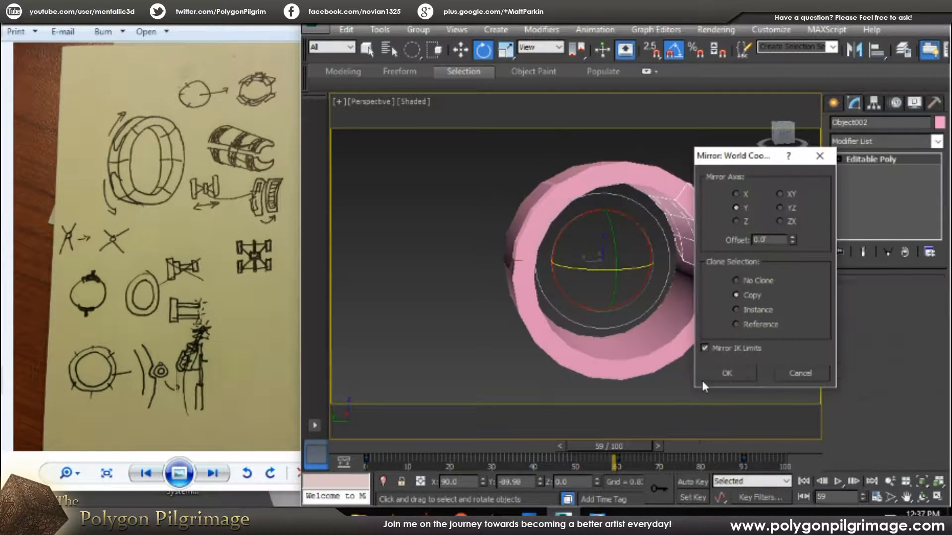
Mirror two ring pieces across the Y axis as copies, forming the second ring half
left_click(725, 373)
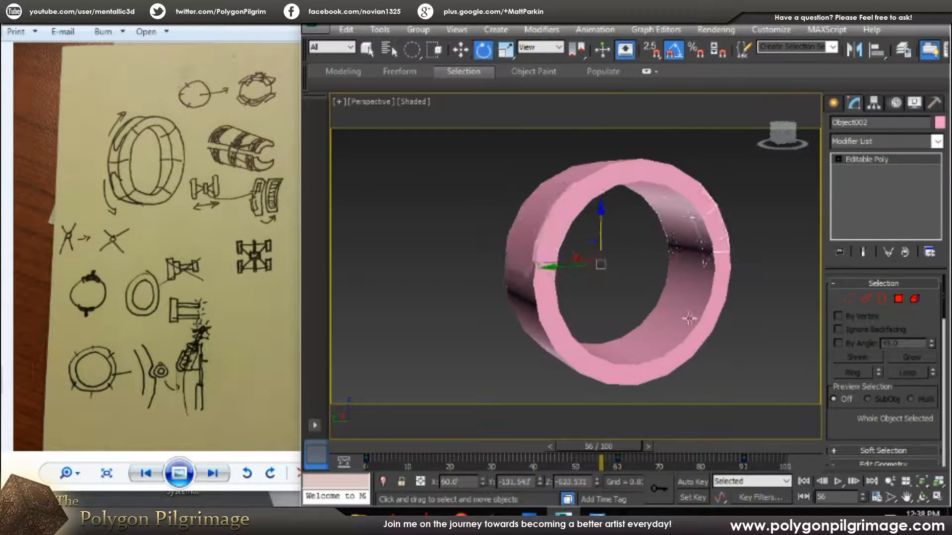
left_click(691, 482)
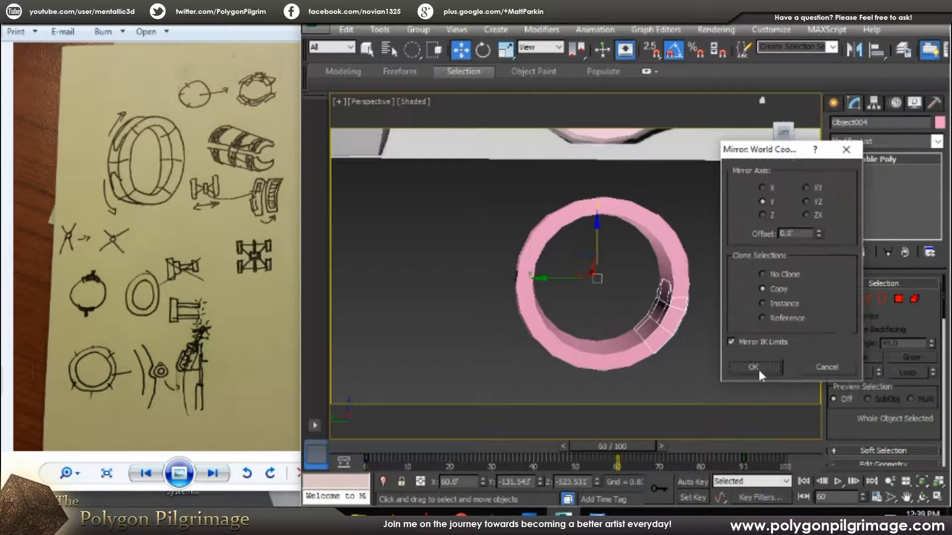
left_click(753, 368)
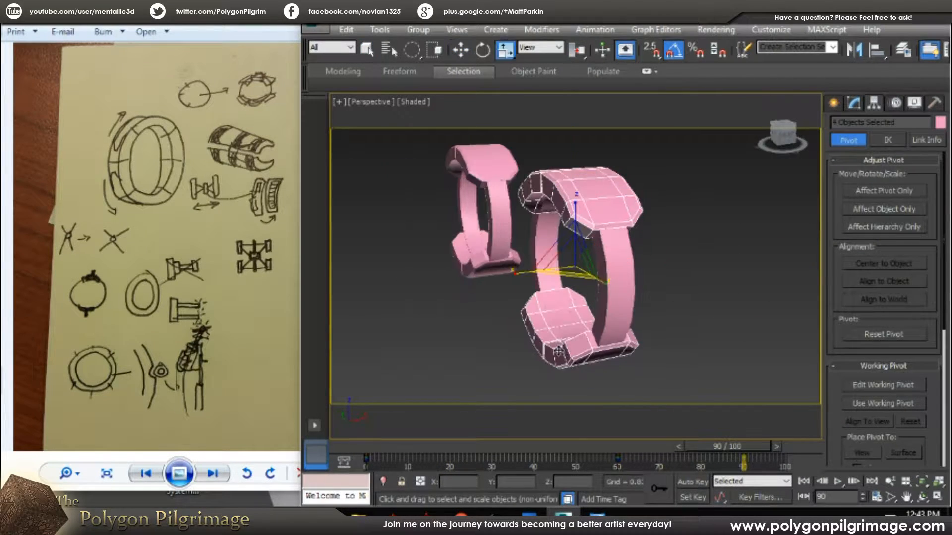
Scale the four ring pieces via the Transform Type-In and begin recording keys with Auto Key
left_click(482, 49)
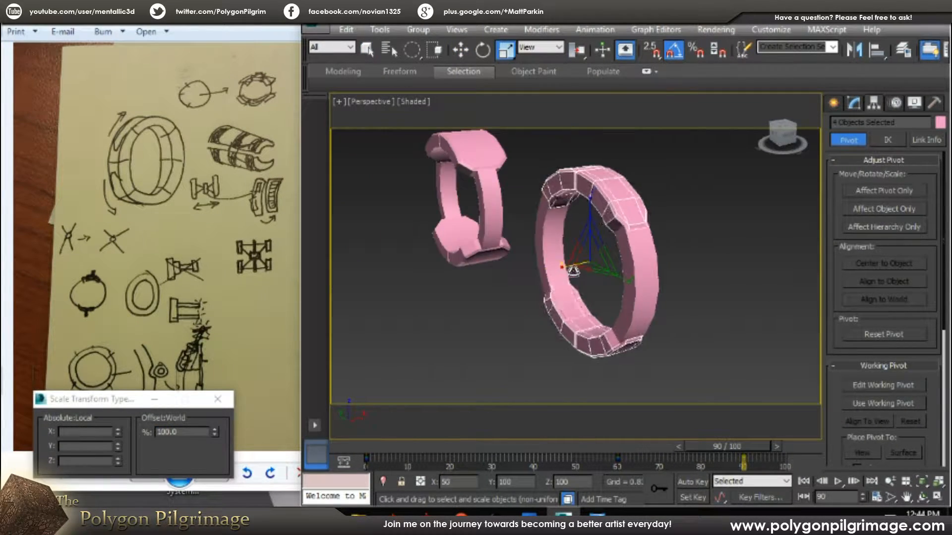
left_click(460, 50)
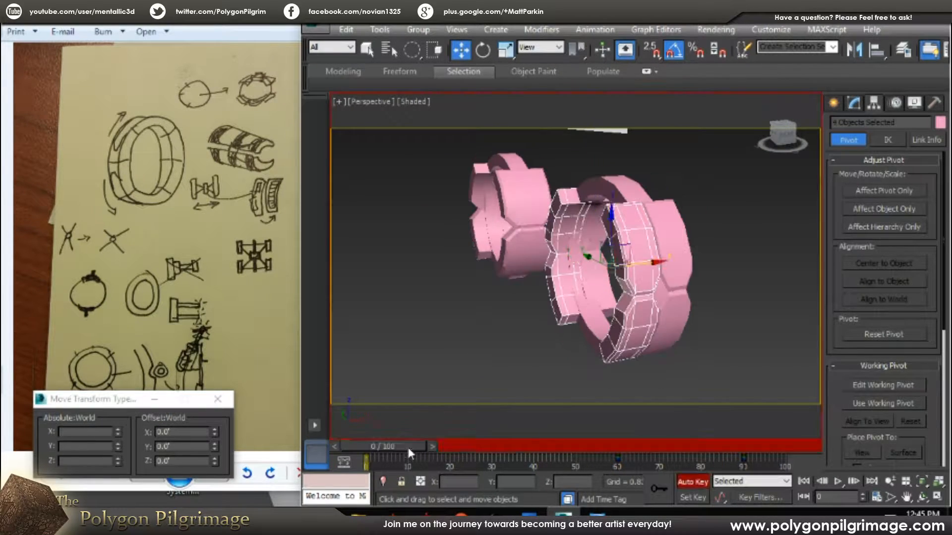
left_click_drag(383, 446, 571, 447)
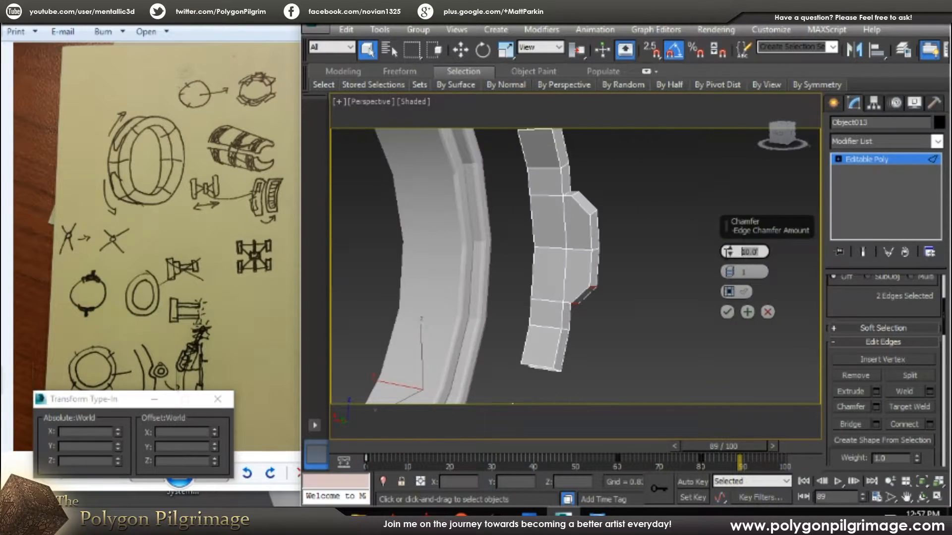
Chamfer two edges of the curved ring panel using the caddy amount
left_click_drag(726, 446, 672, 446)
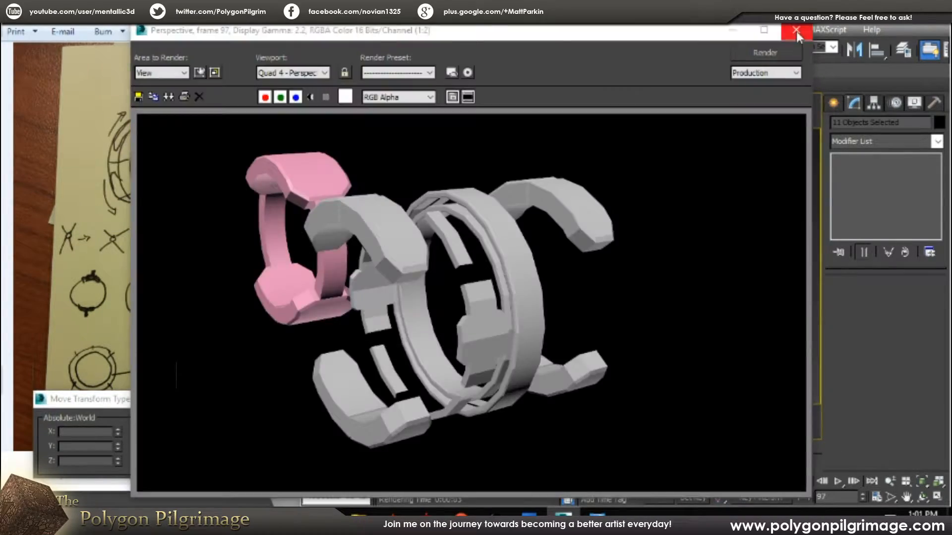
Dismiss the gate render and place a Dummy helper at the ring centre as its pivot
left_click(796, 31)
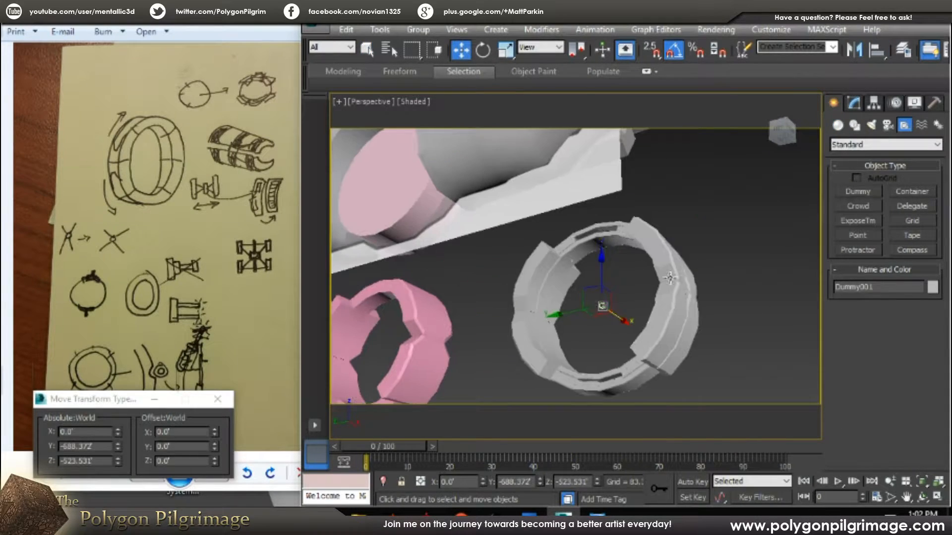
left_click_drag(364, 466, 529, 467)
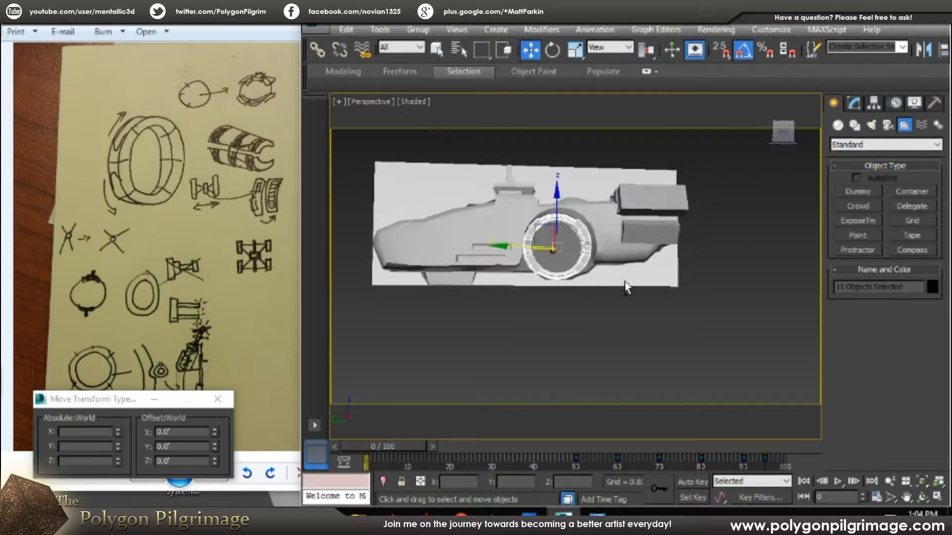
Move the gate onto the ship hull and test-render it there
left_click_drag(369, 446, 607, 446)
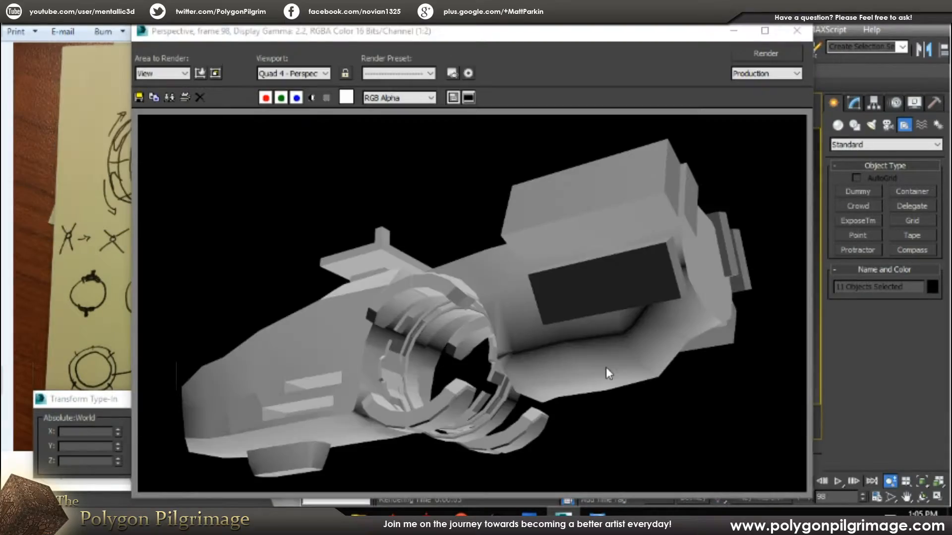
left_click(795, 31)
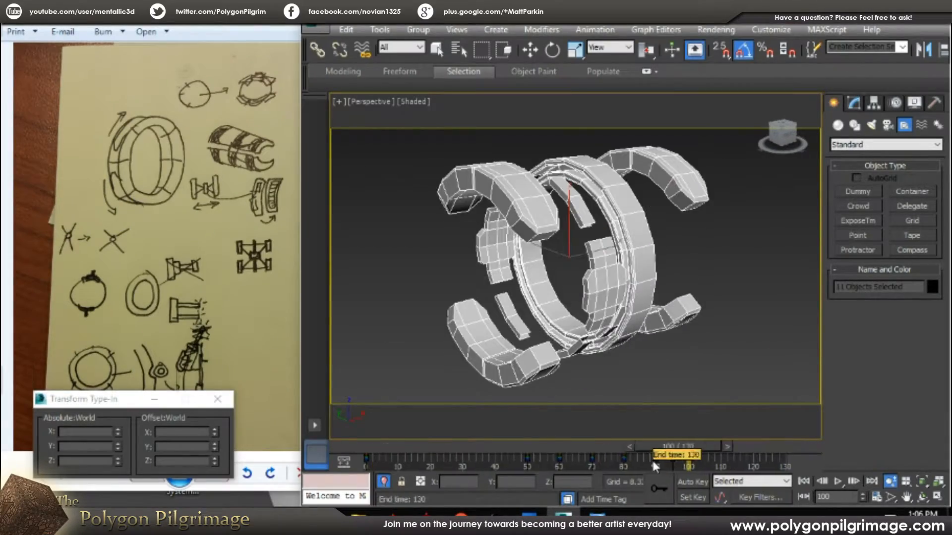